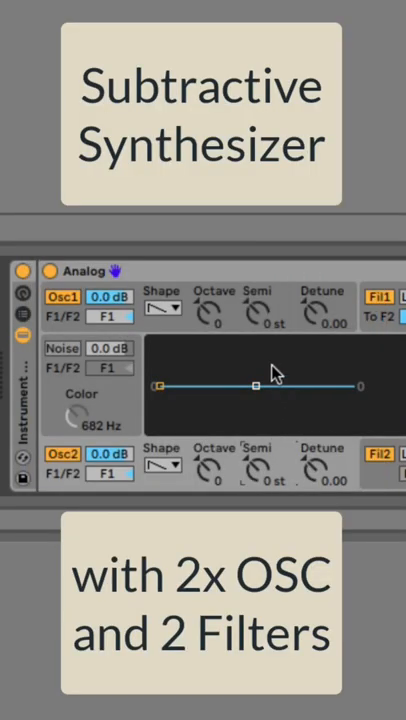
Step: Set Analog's Filter 2 to BP6 at 850 Hz and raise its resonance to about 50 %
scroll(right, 3)
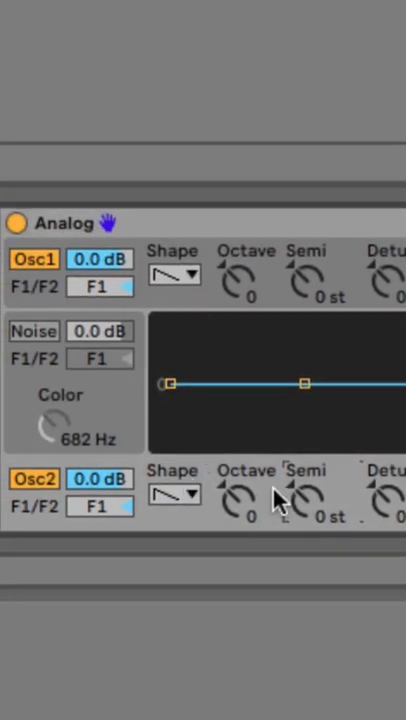
drag(308, 496, 310, 470)
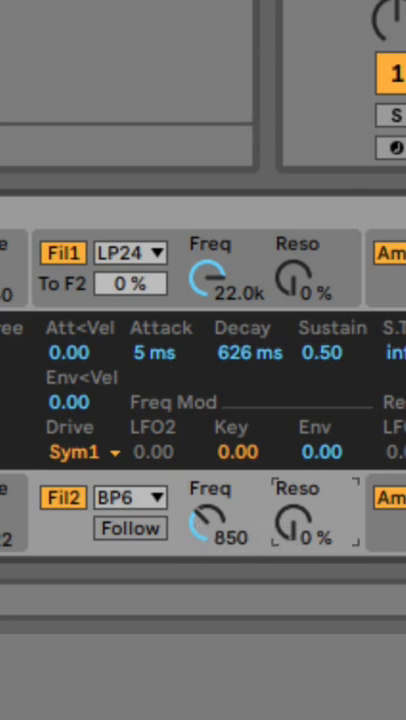
drag(296, 528, 296, 500)
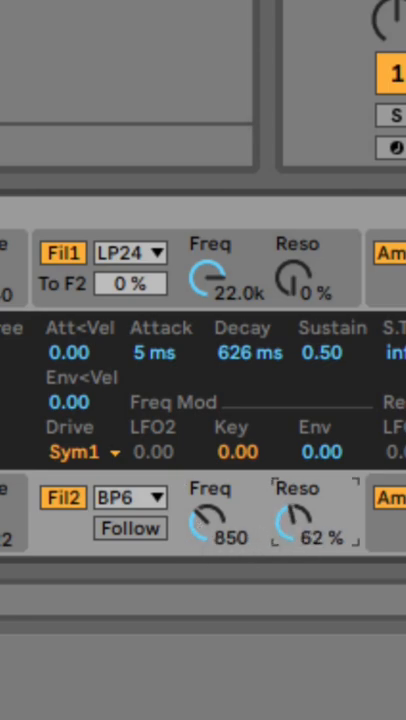
drag(296, 524, 296, 536)
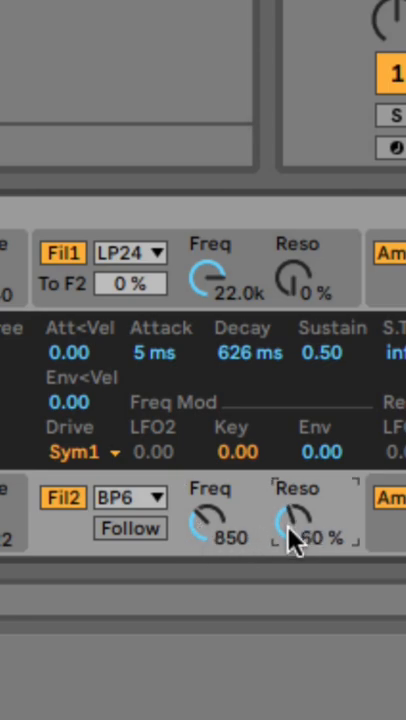